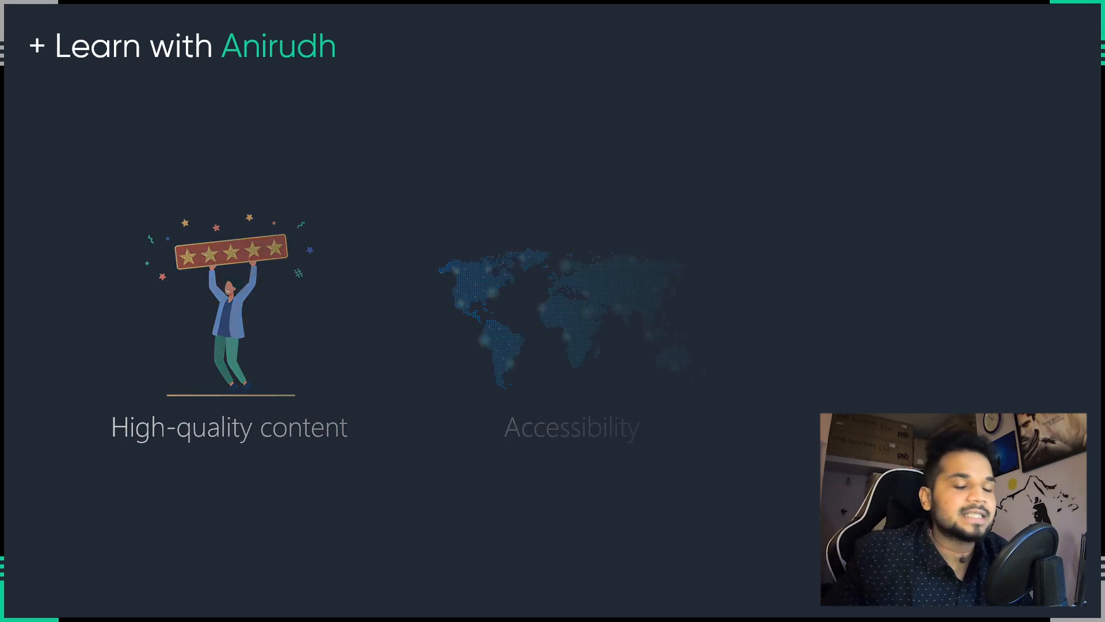
Step: Advance the slideshow from the High-quality content slide to the Dunning-Kruger Effect chart slide
key("Right")
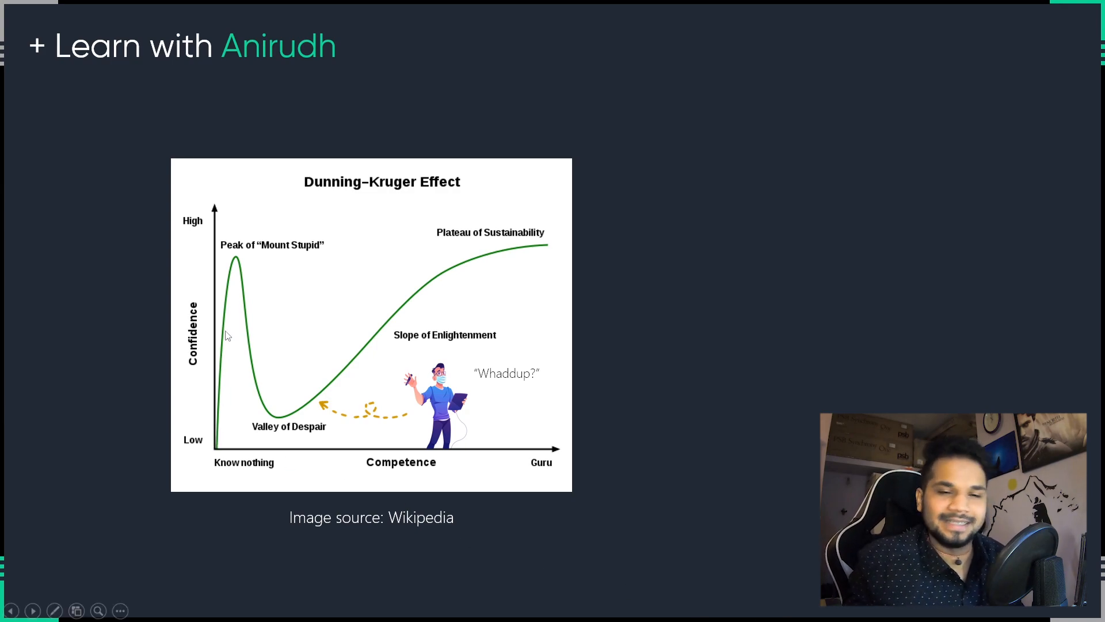
mouse_move(291, 258)
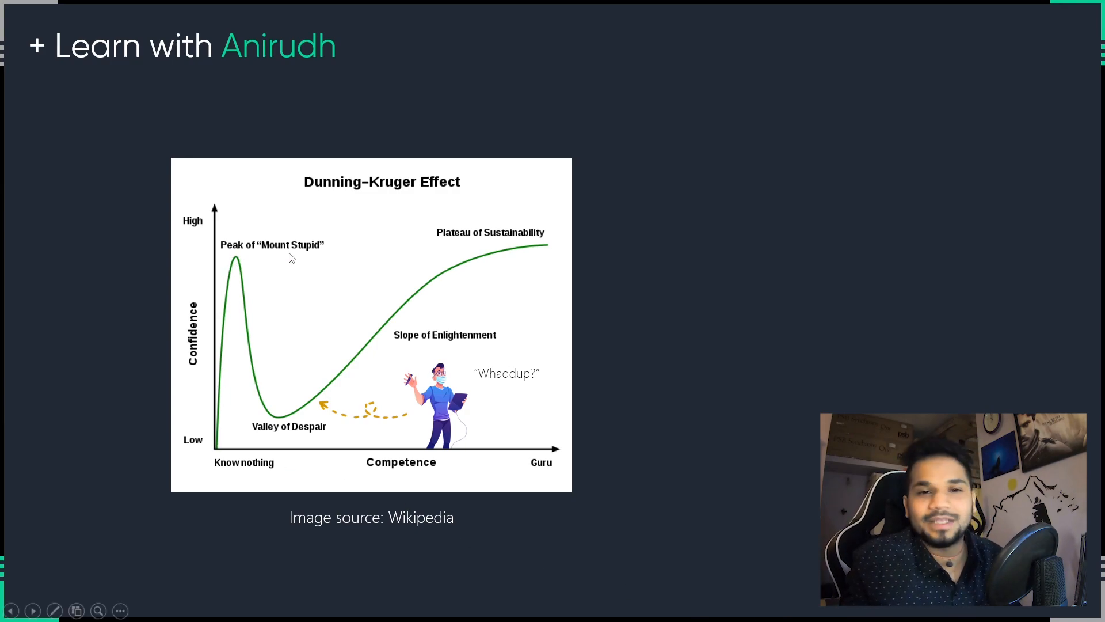
mouse_move(276, 253)
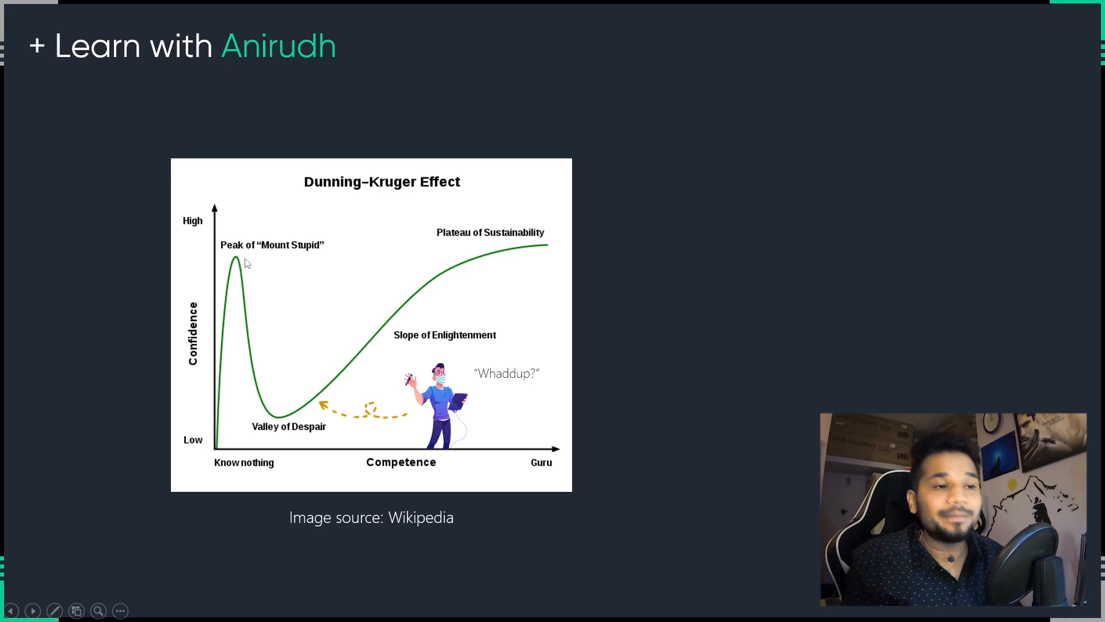
mouse_move(252, 345)
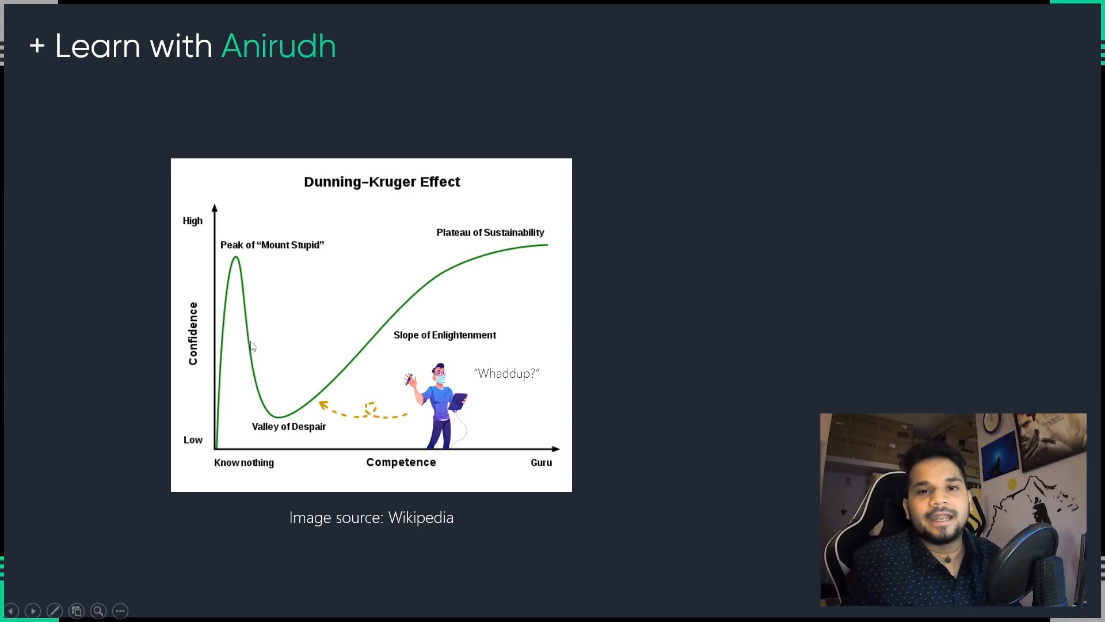
mouse_move(277, 422)
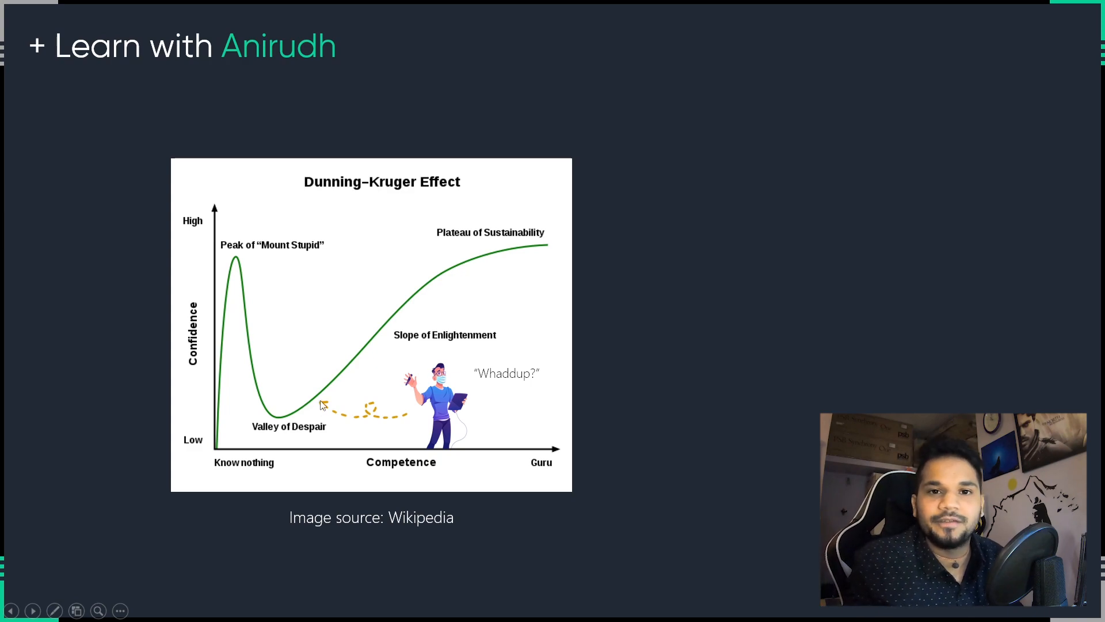
mouse_move(296, 411)
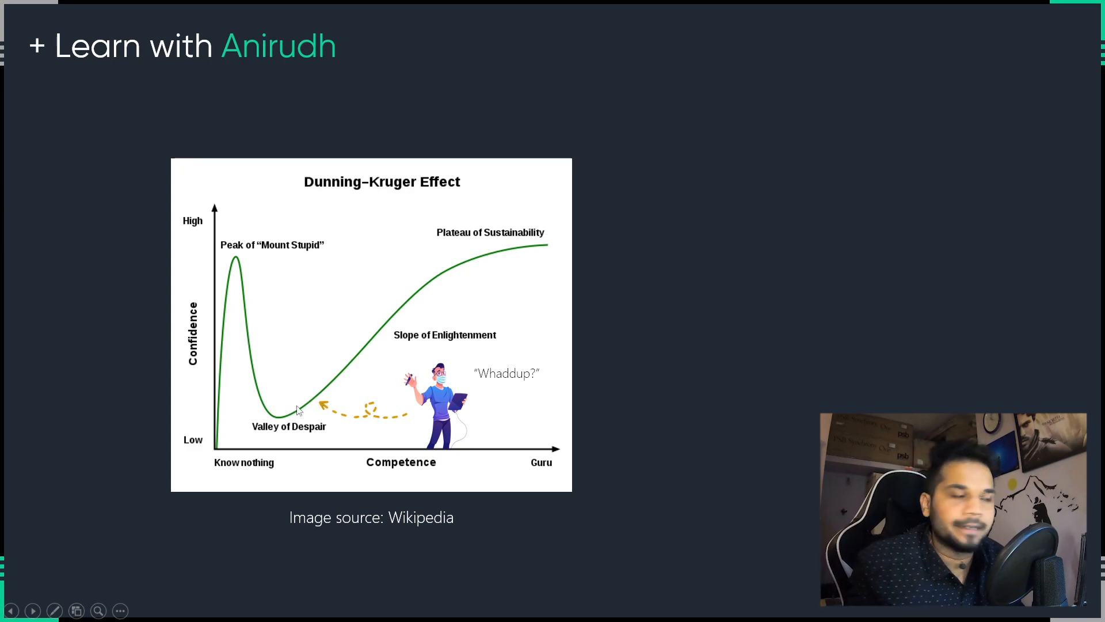